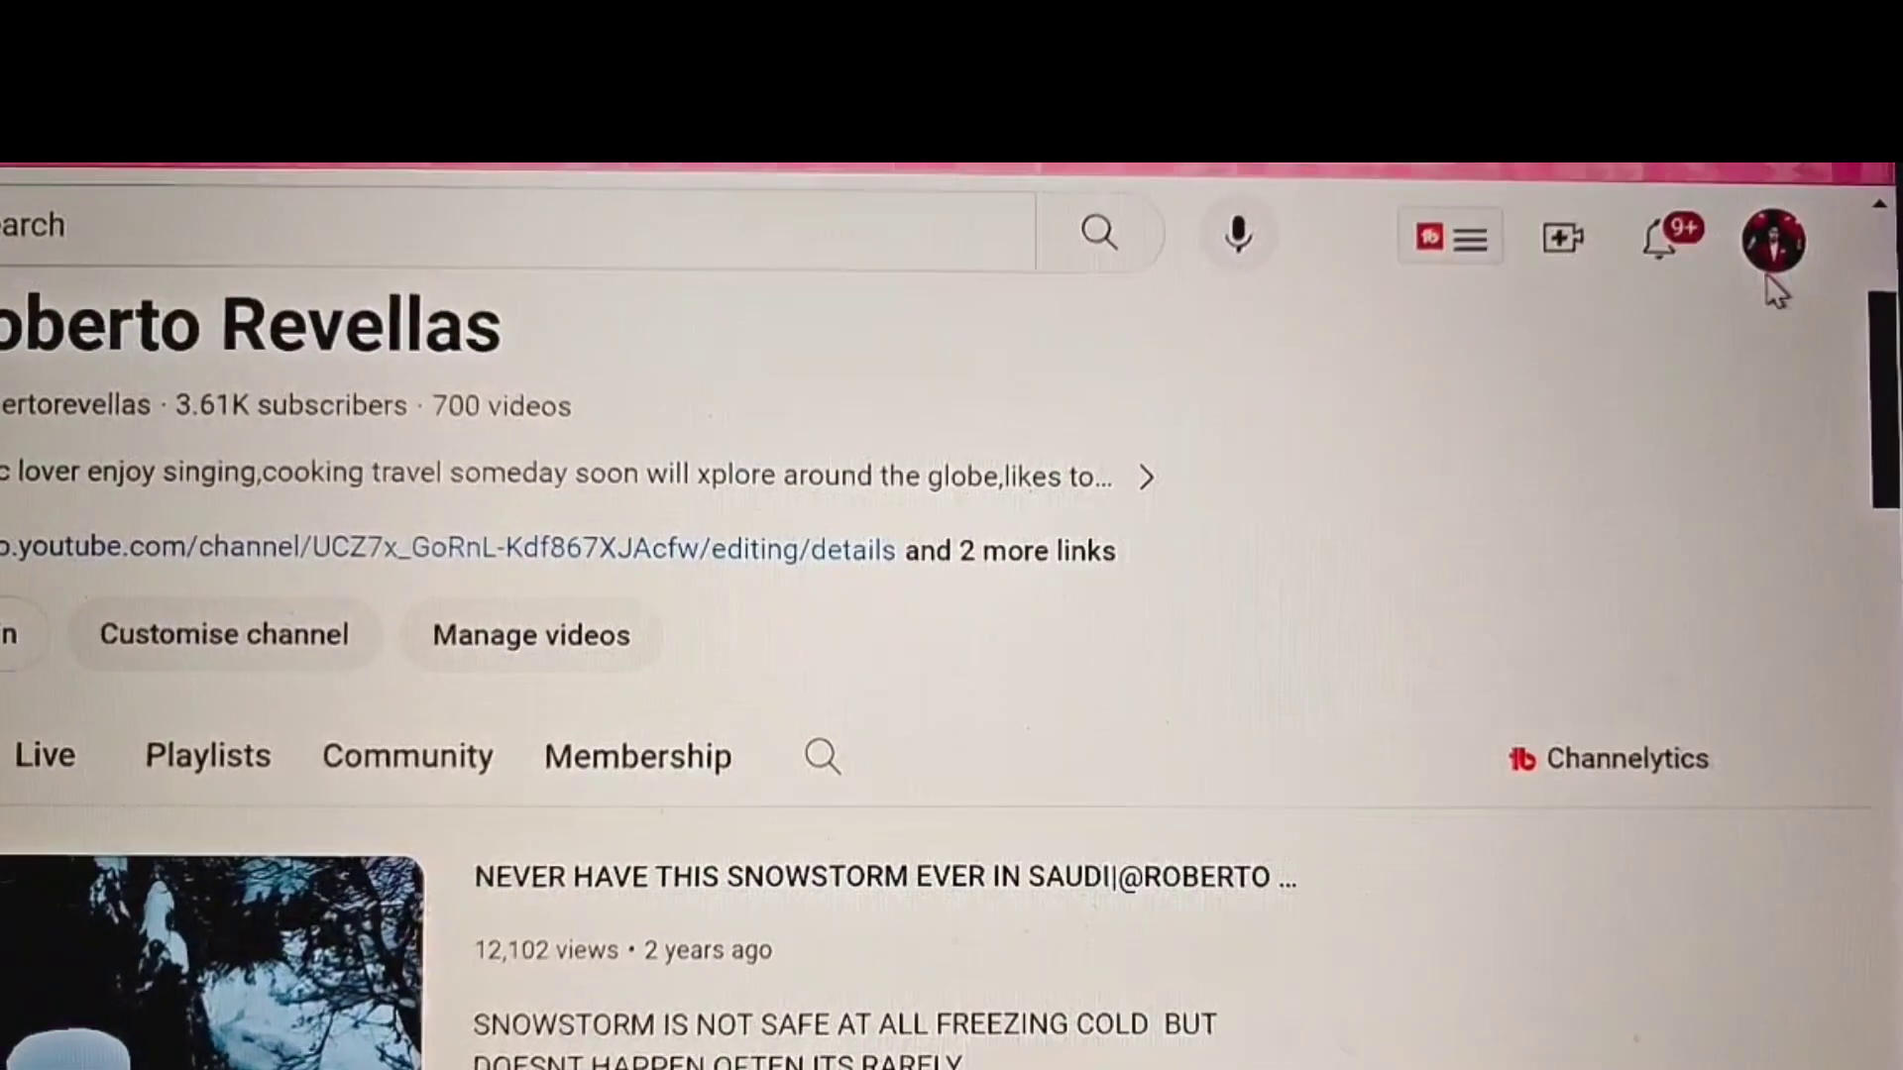
Open YouTube Studio from the profile avatar's account menu
left_click(1773, 238)
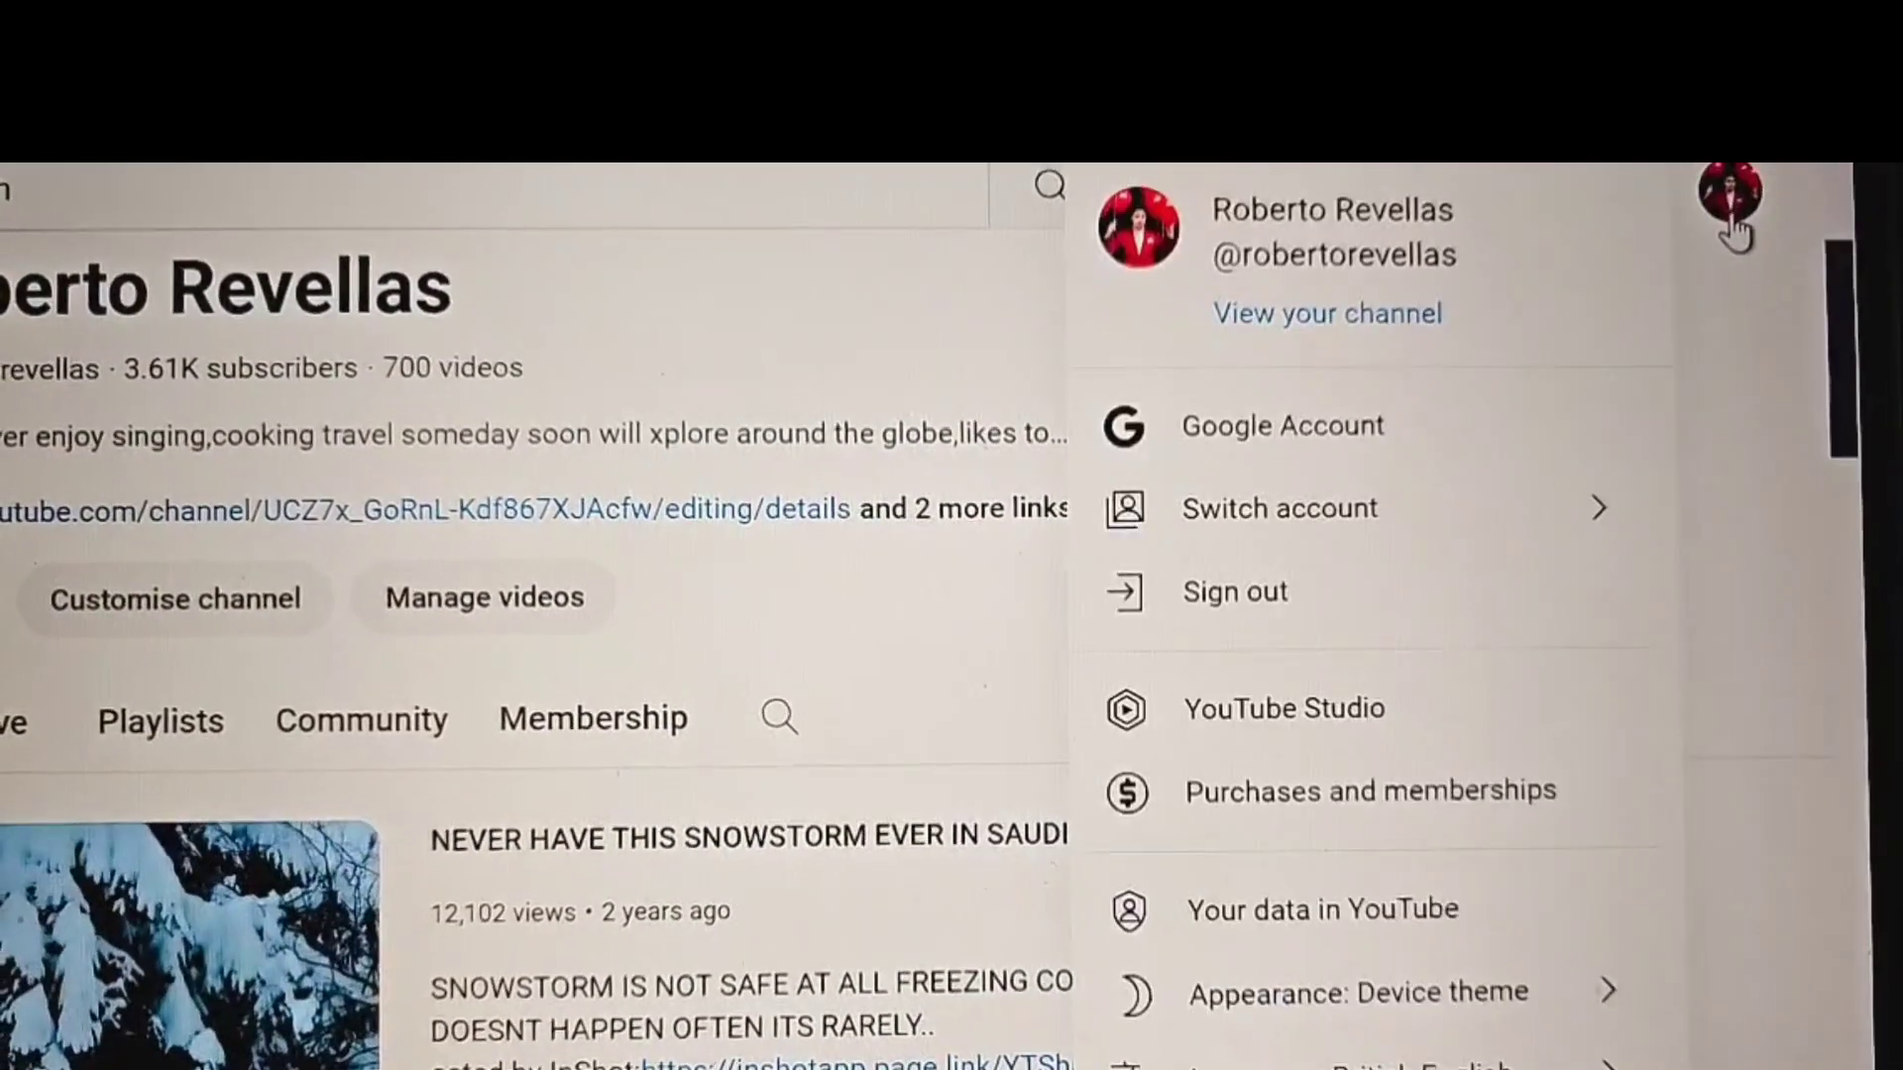
scroll("down", 3)
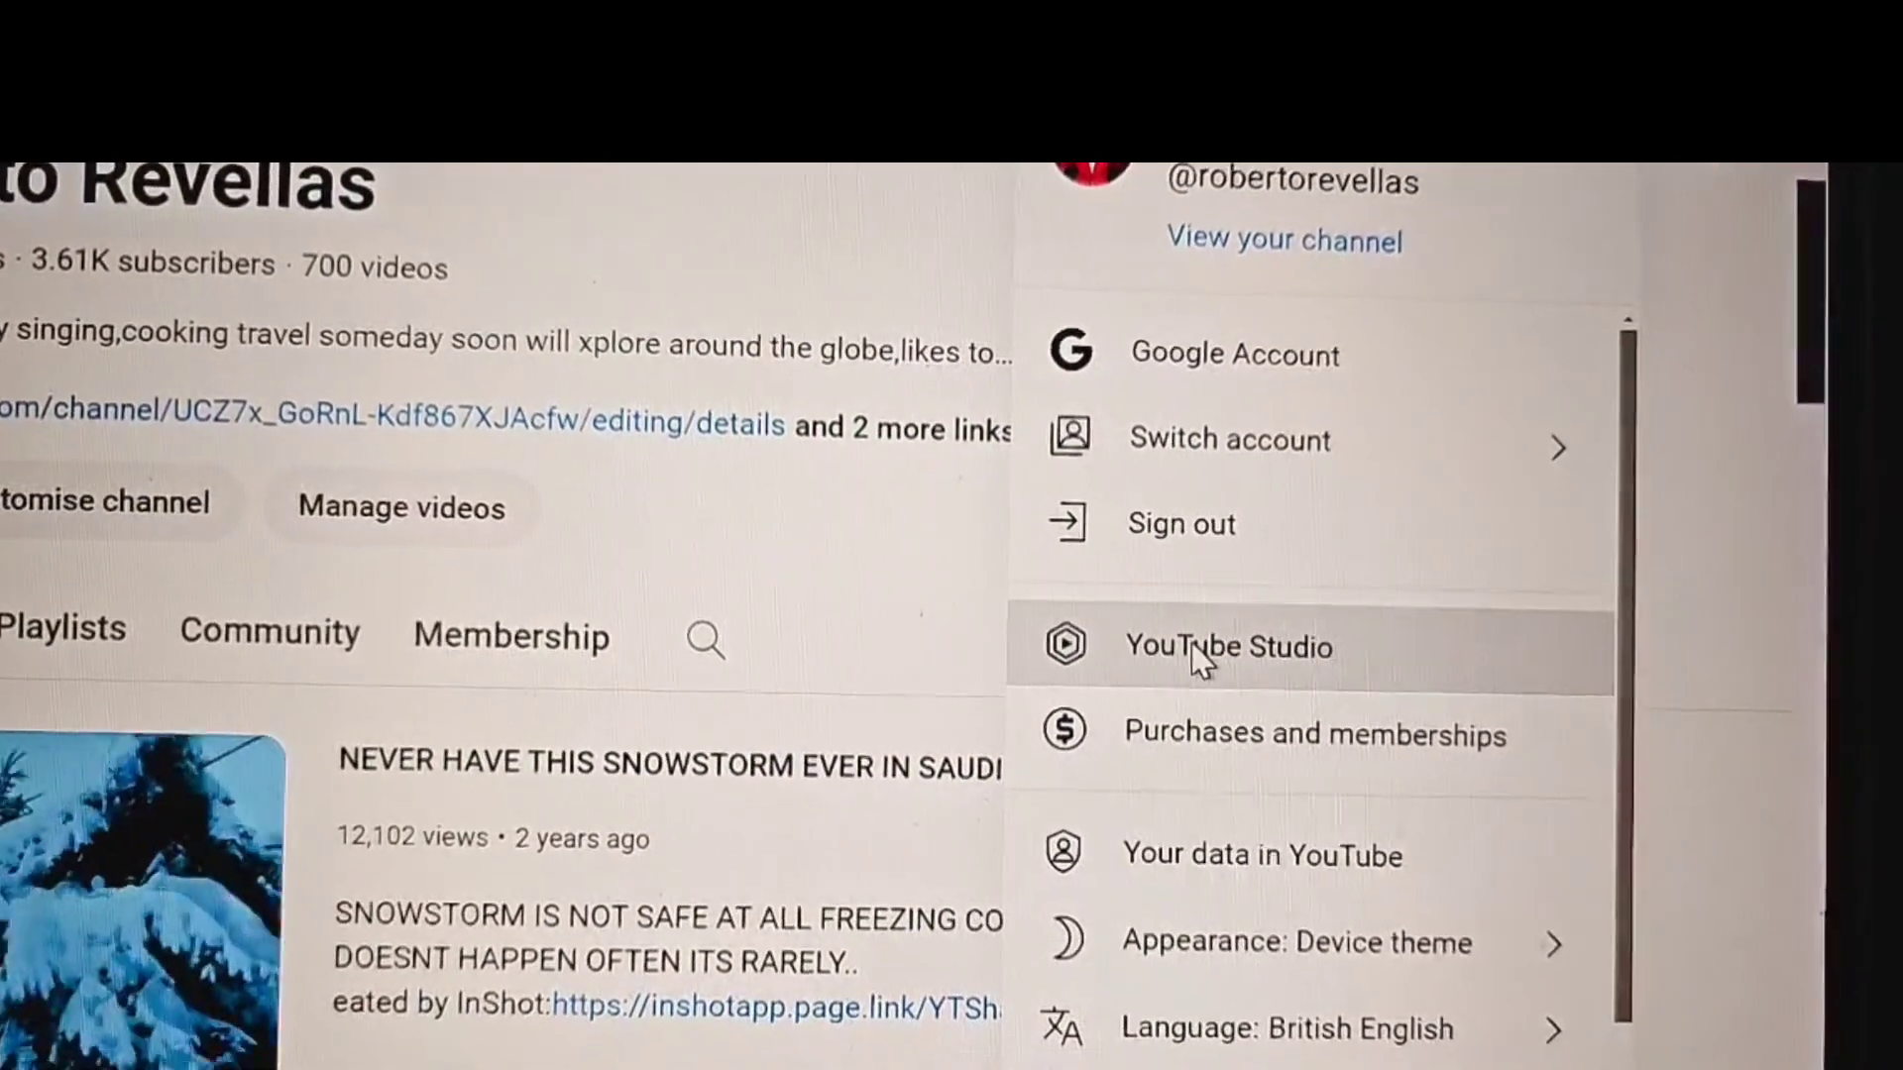
left_click(1227, 646)
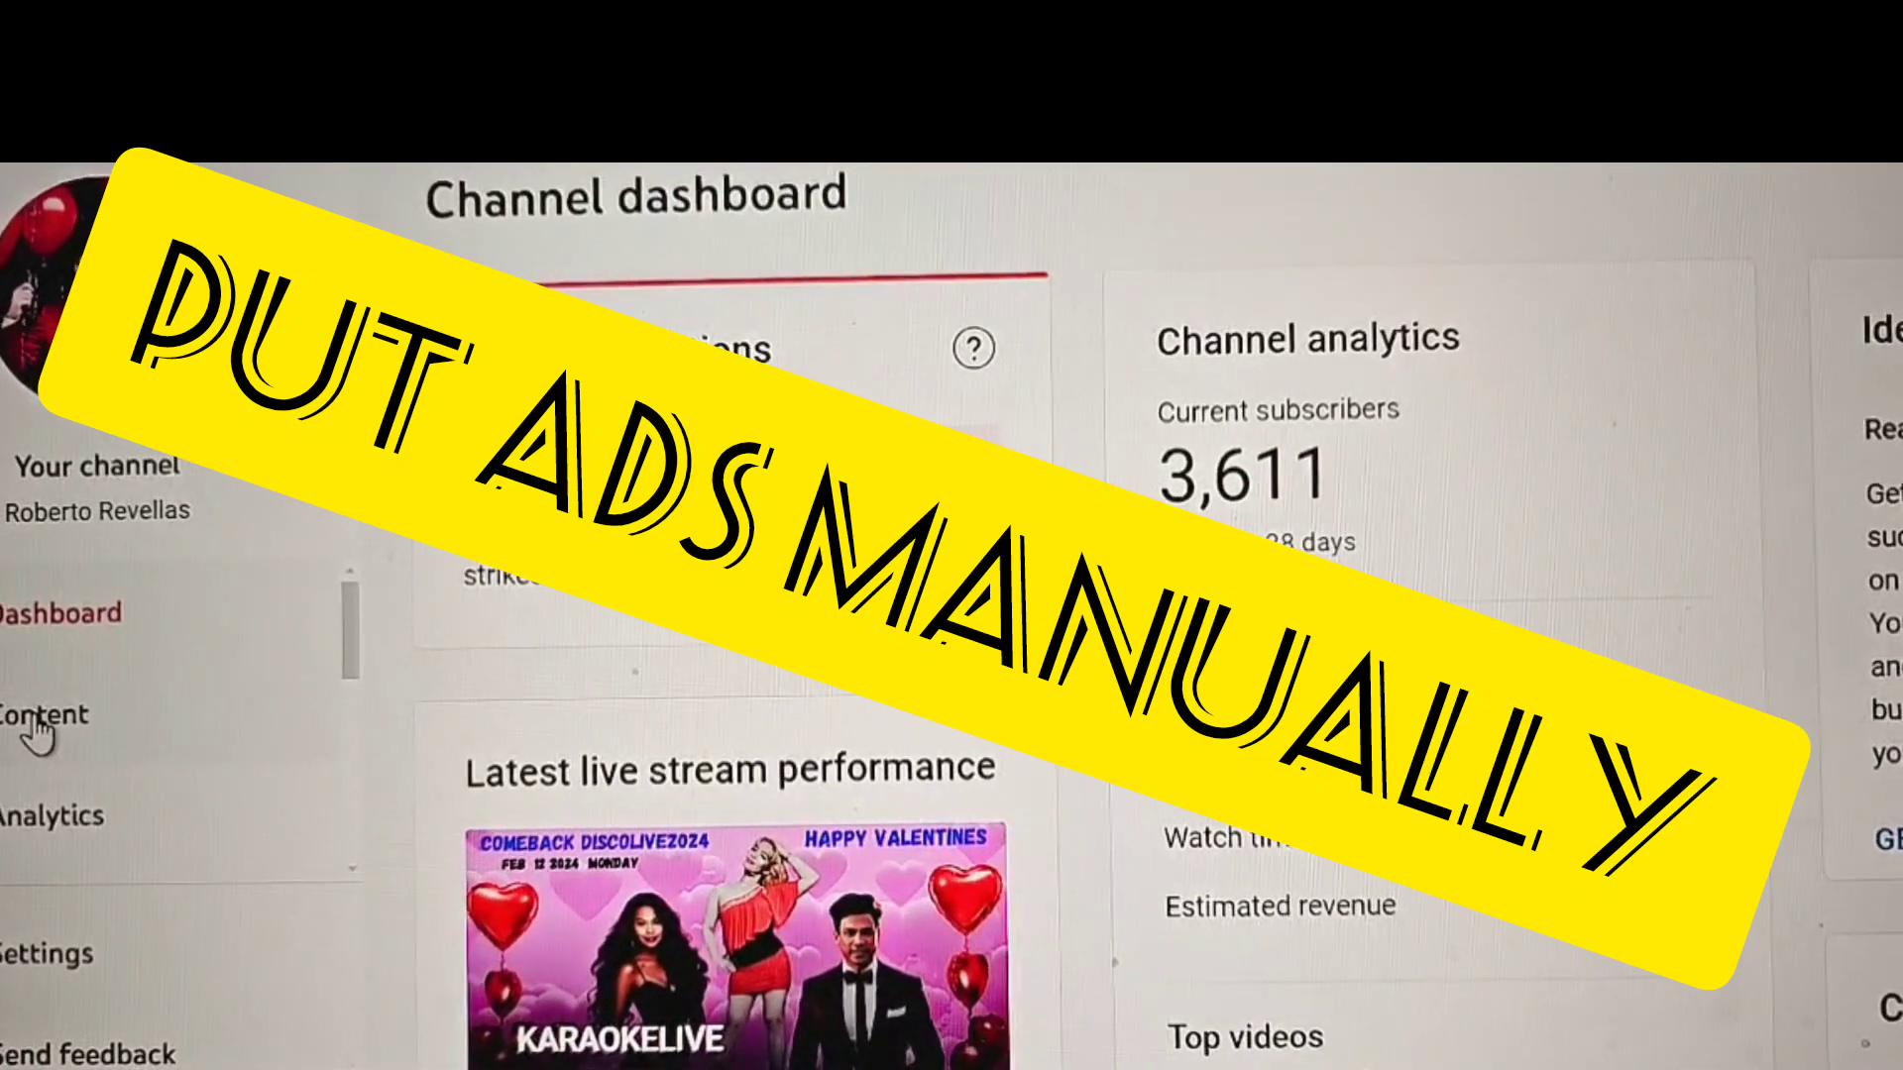
Open Content and the Monetisation settings of the newest snow mountains video
left_click(43, 713)
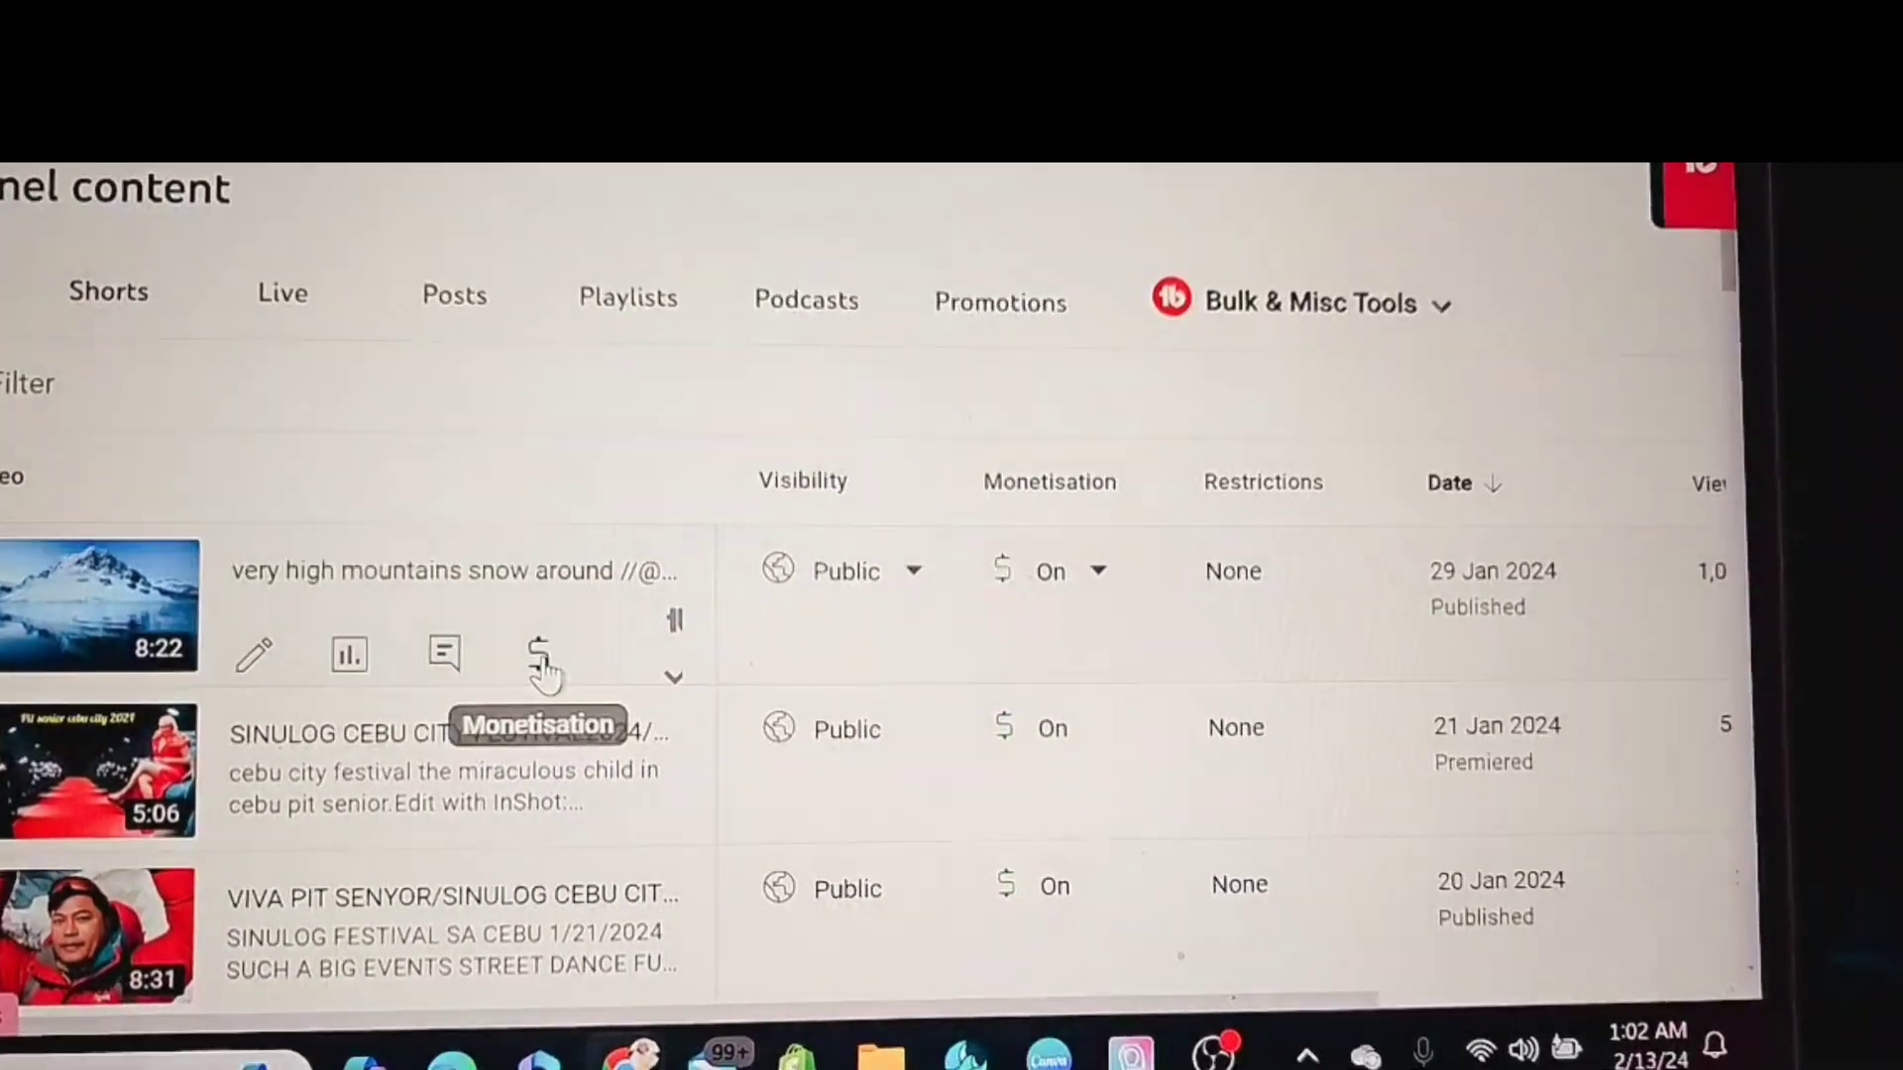
left_click(537, 655)
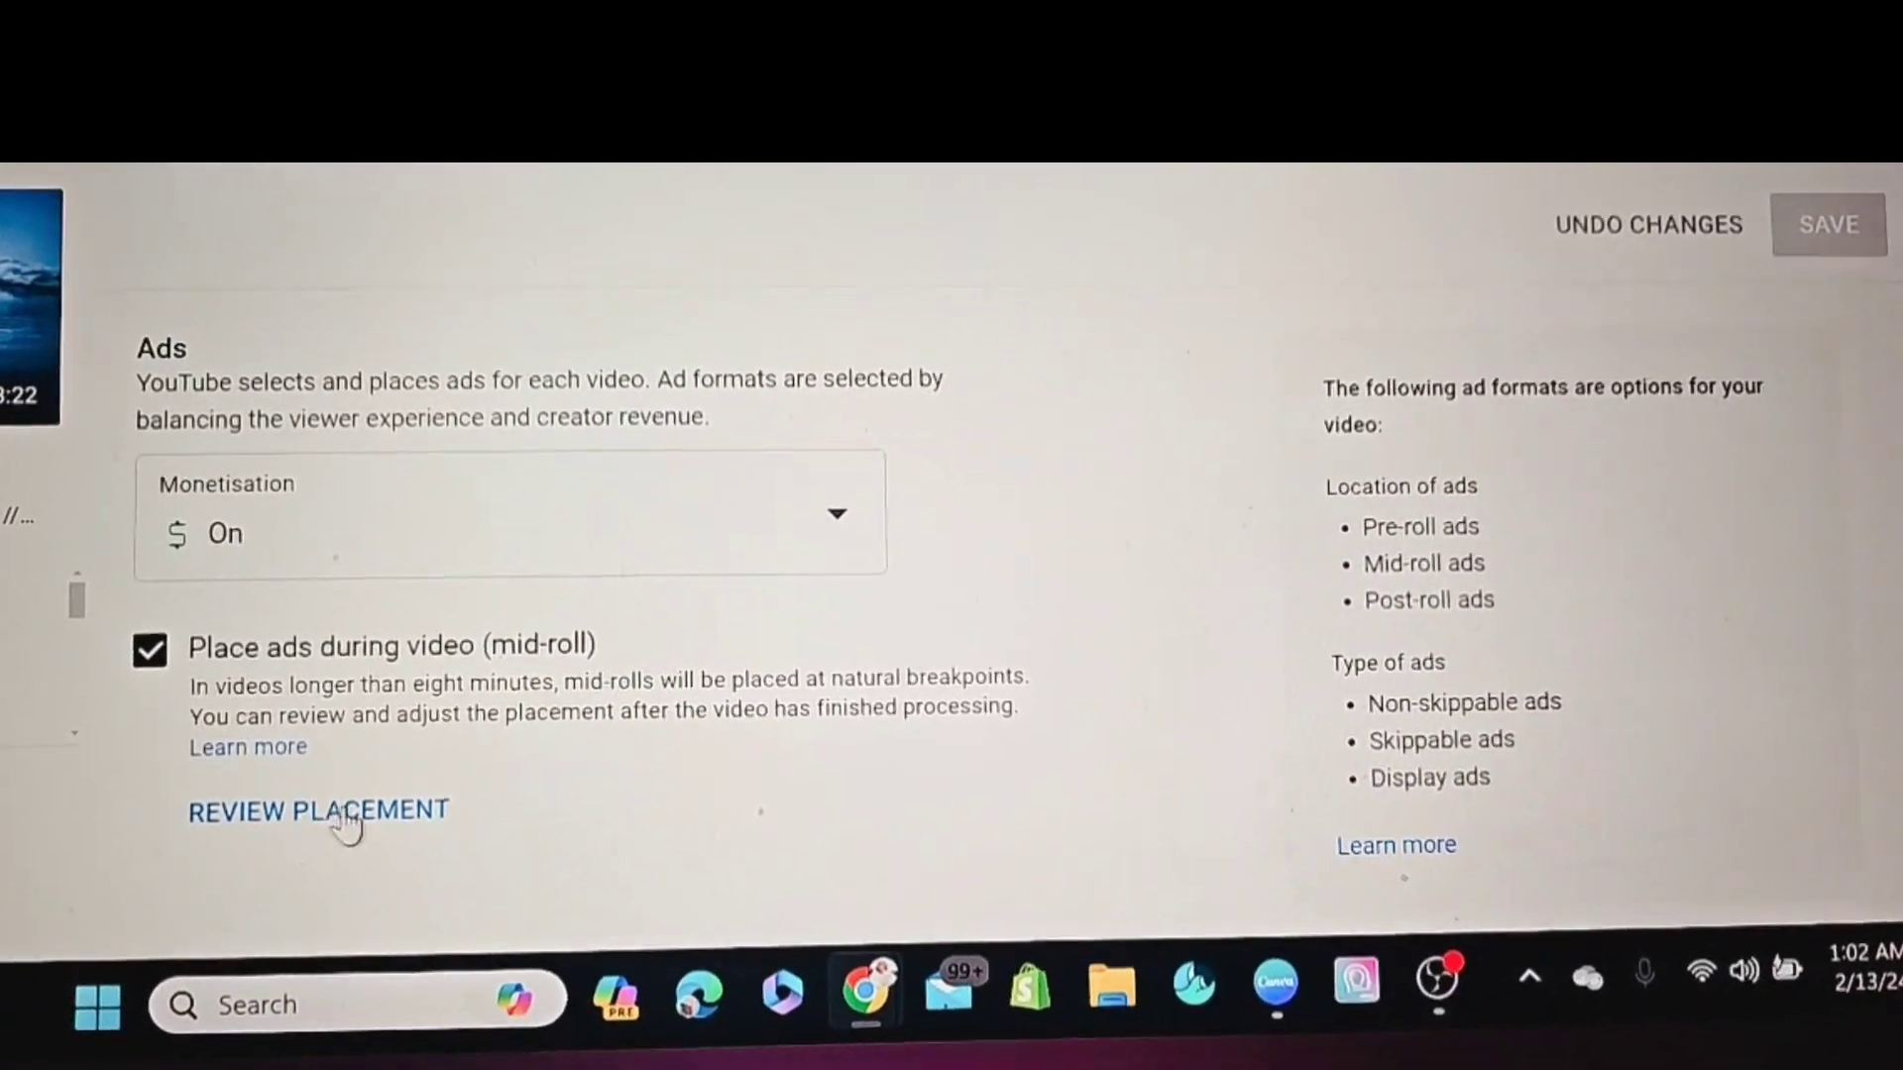
Place manual mid-roll ad breaks at 0:28:12 and 1:05:27 in the Ad breaks editor and confirm
left_click(318, 811)
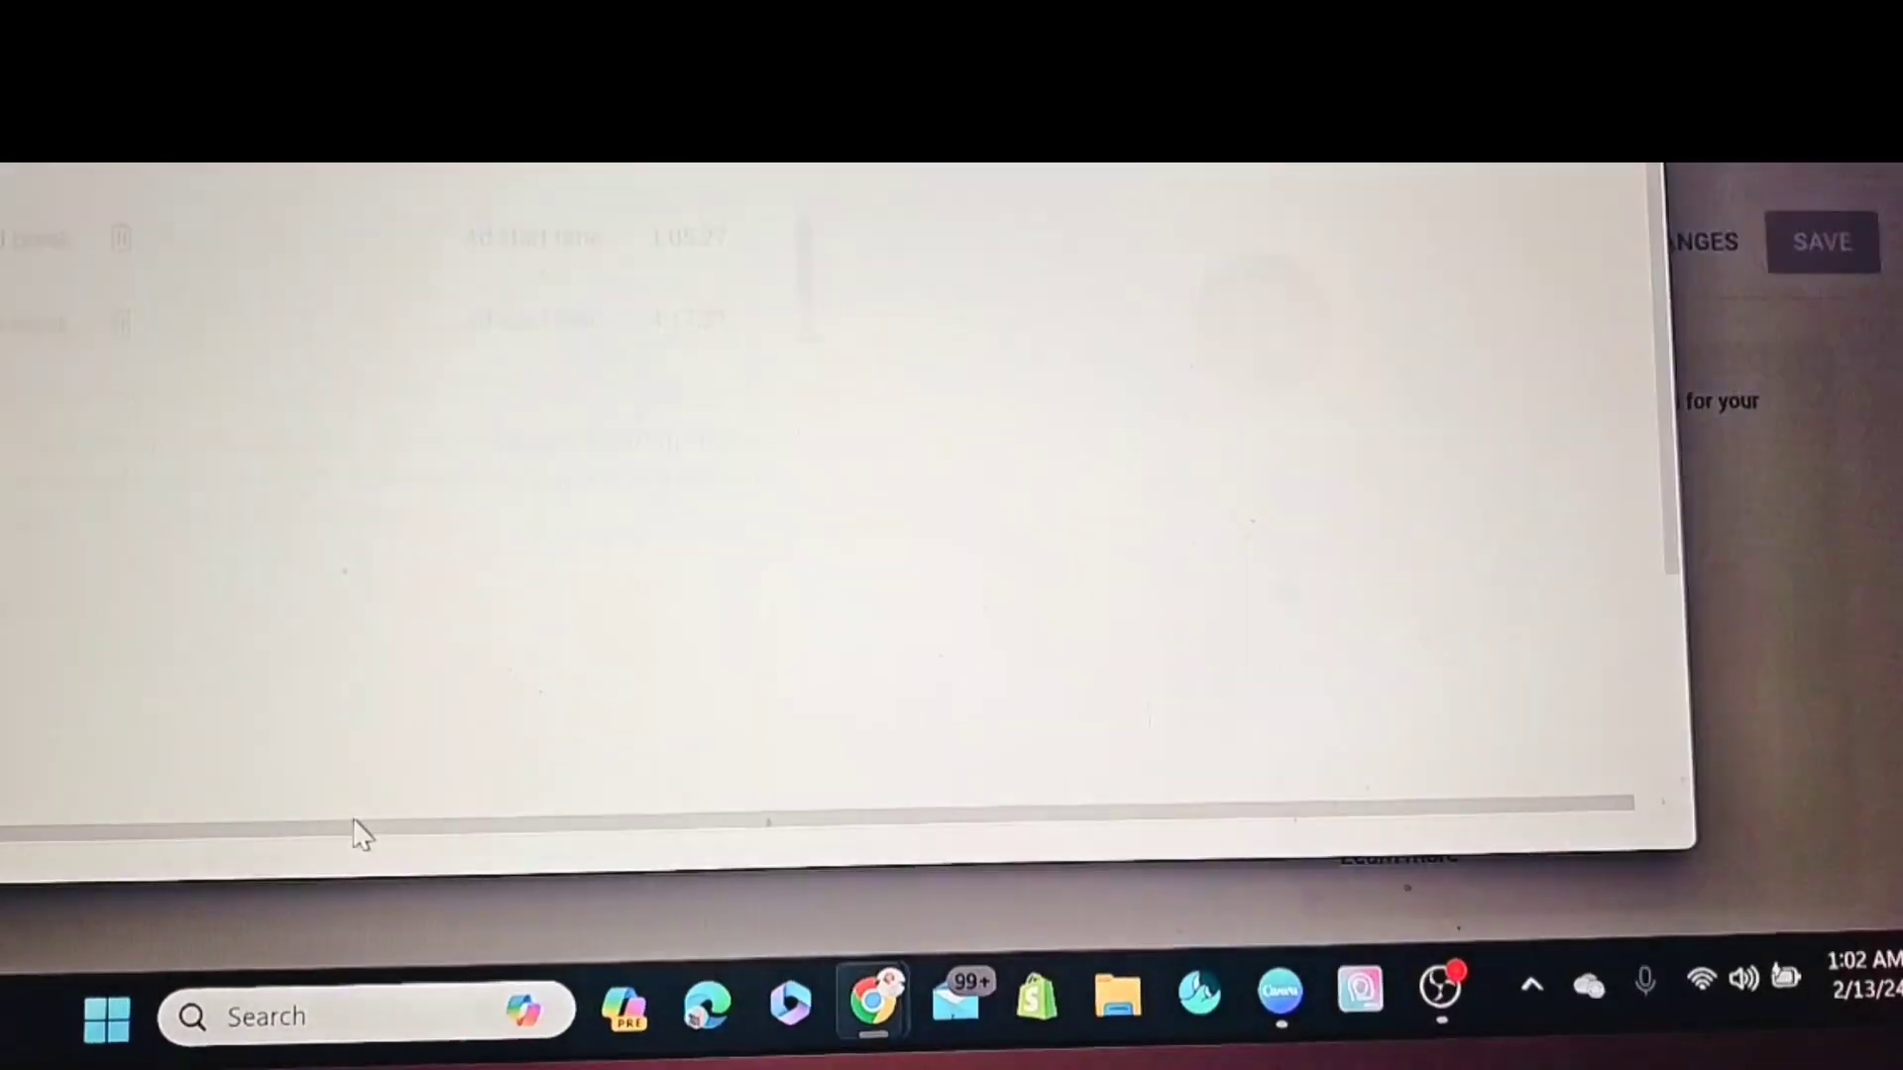
scroll("up", 3)
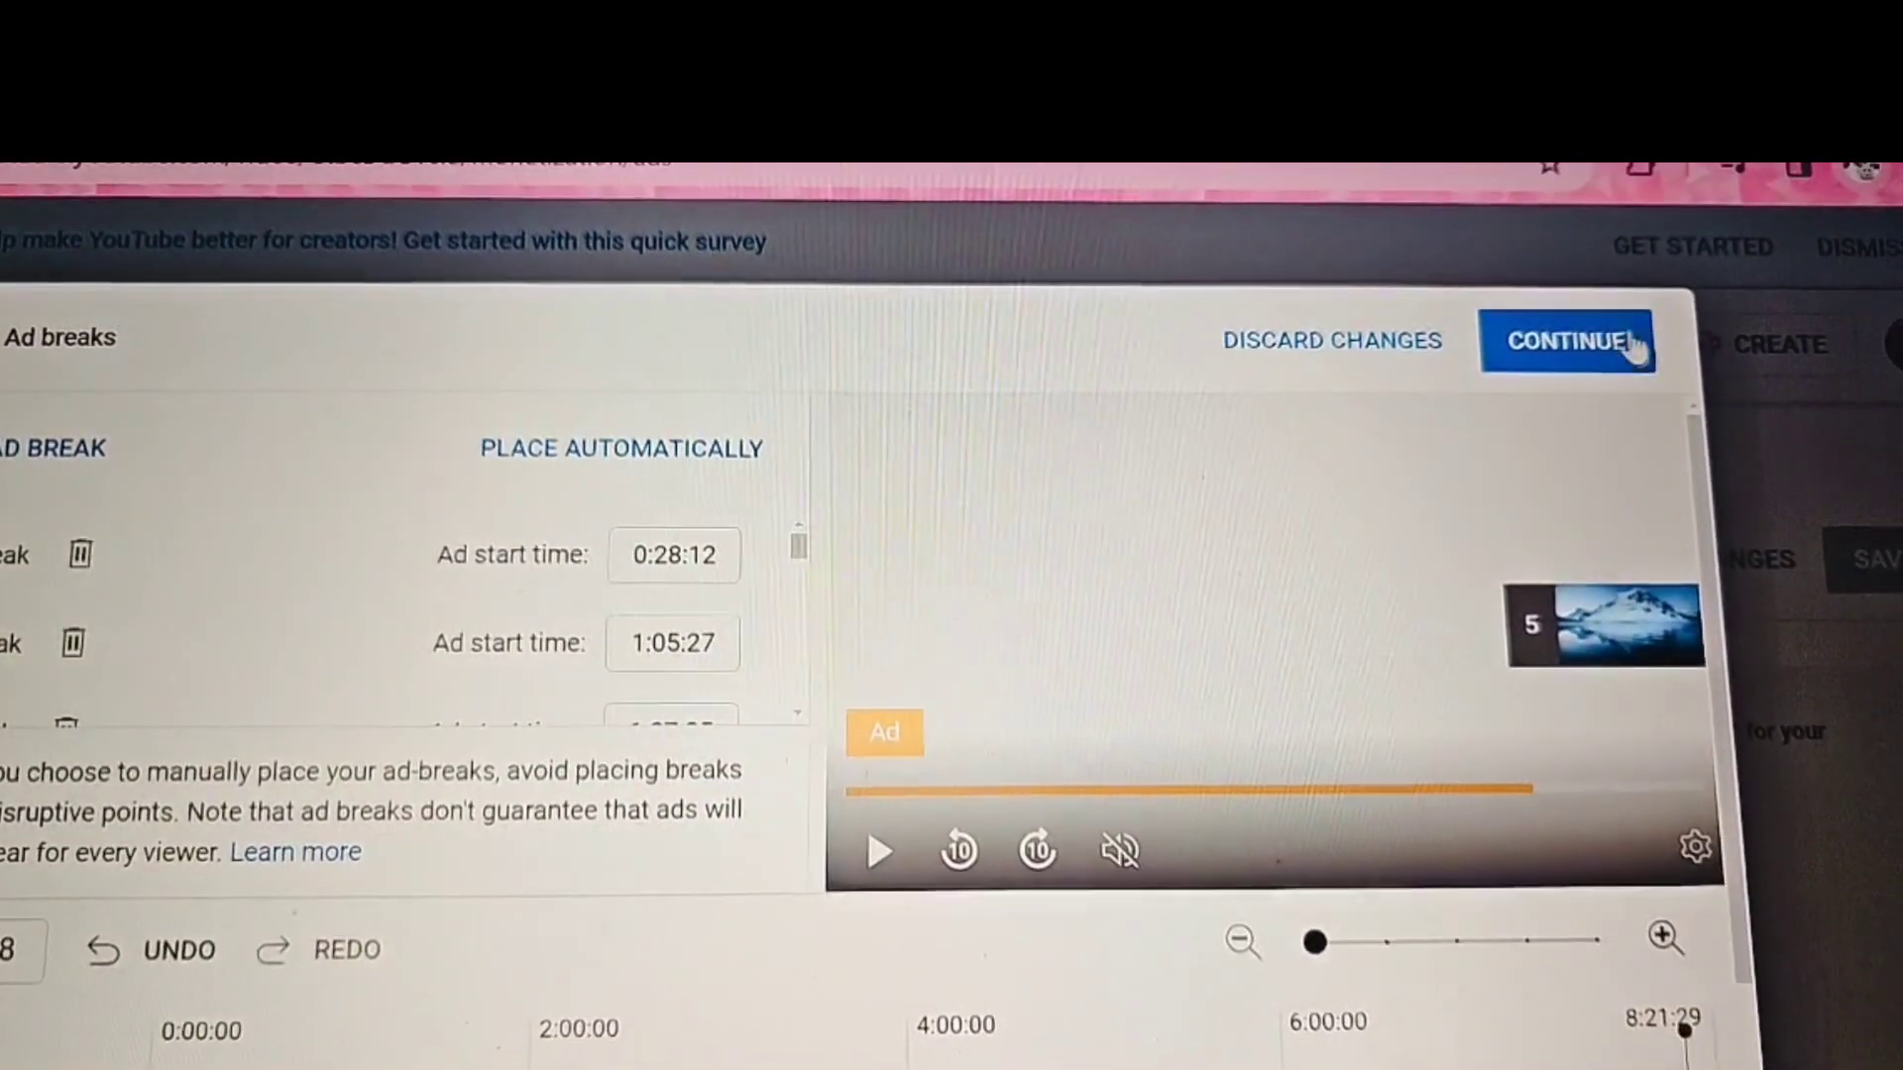
left_click(1568, 341)
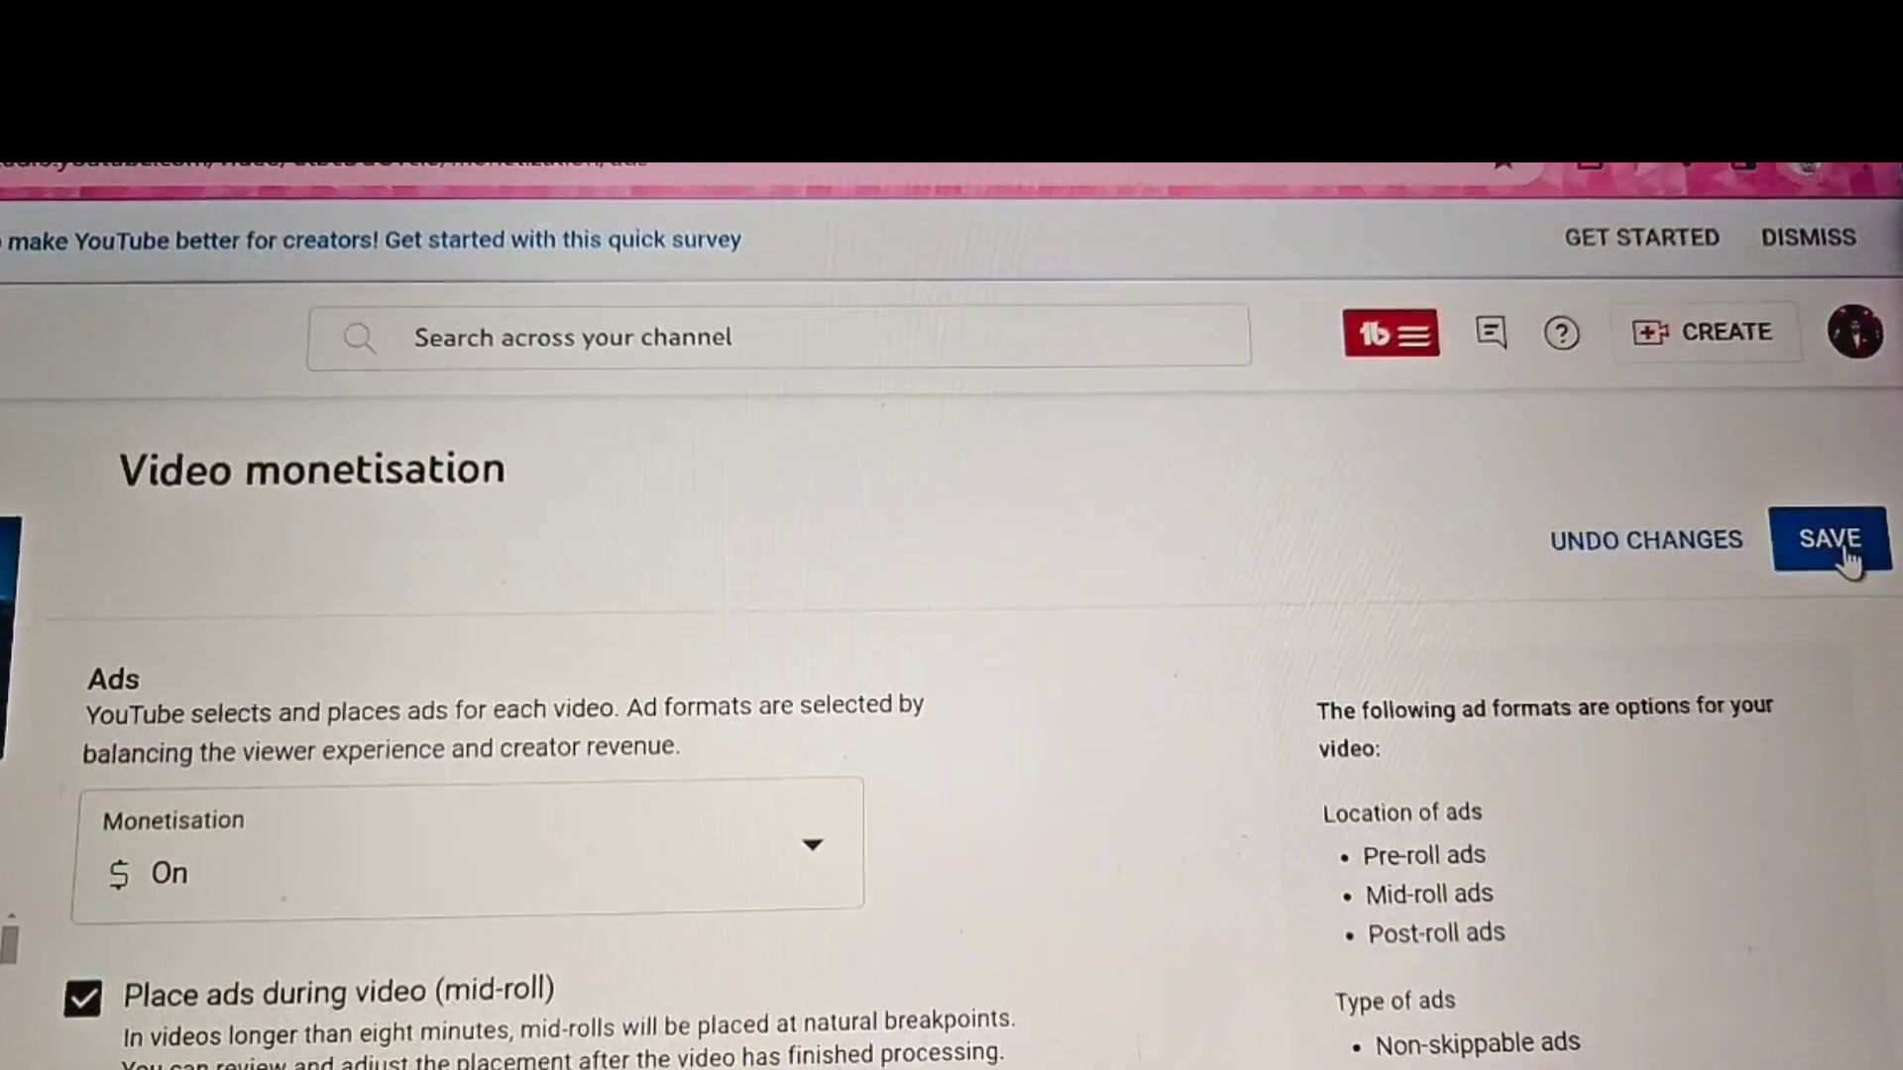